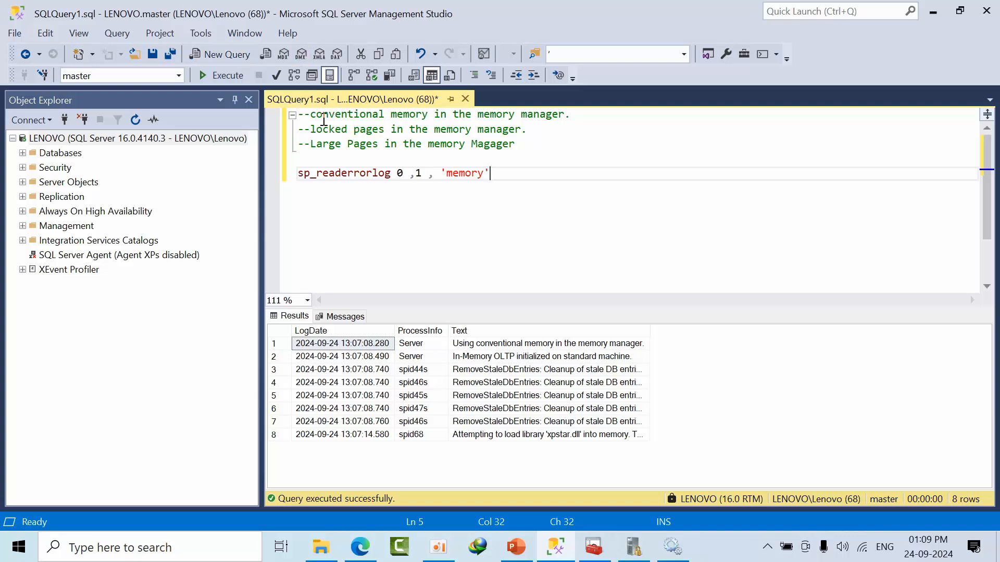
Step: Highlight the conventional memory comment and inspect the first memory error-log message
{"action": "left_click_drag", "start_coordinate": [313, 114], "coordinate": [568, 114]}
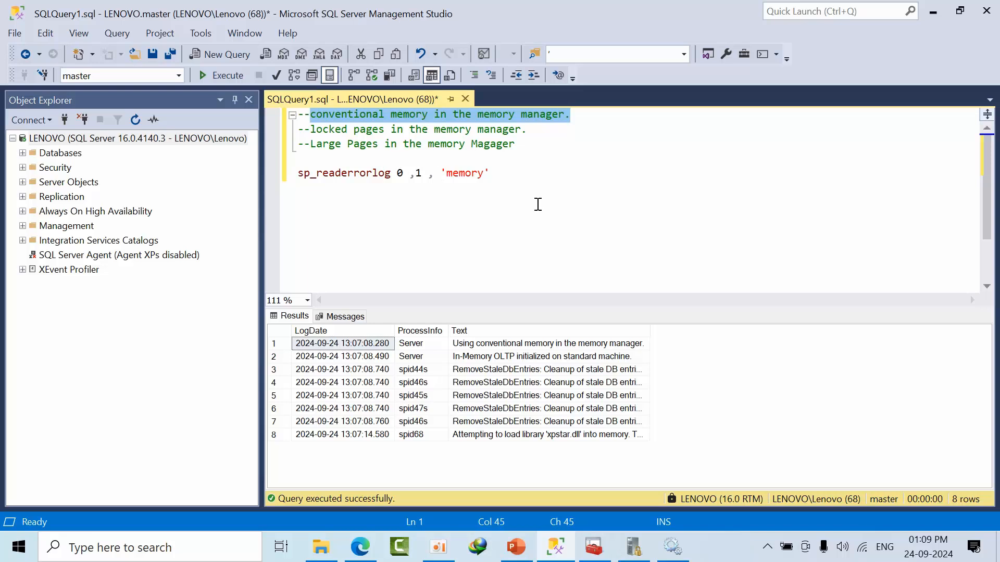
{"action": "mouse_move", "coordinate": [449, 208]}
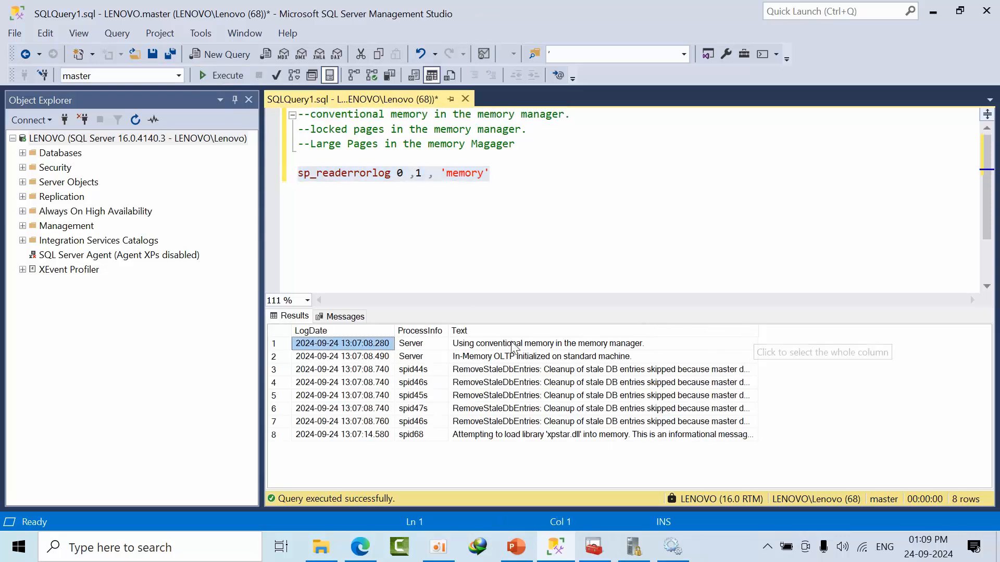
{"action": "left_click", "coordinate": [547, 344]}
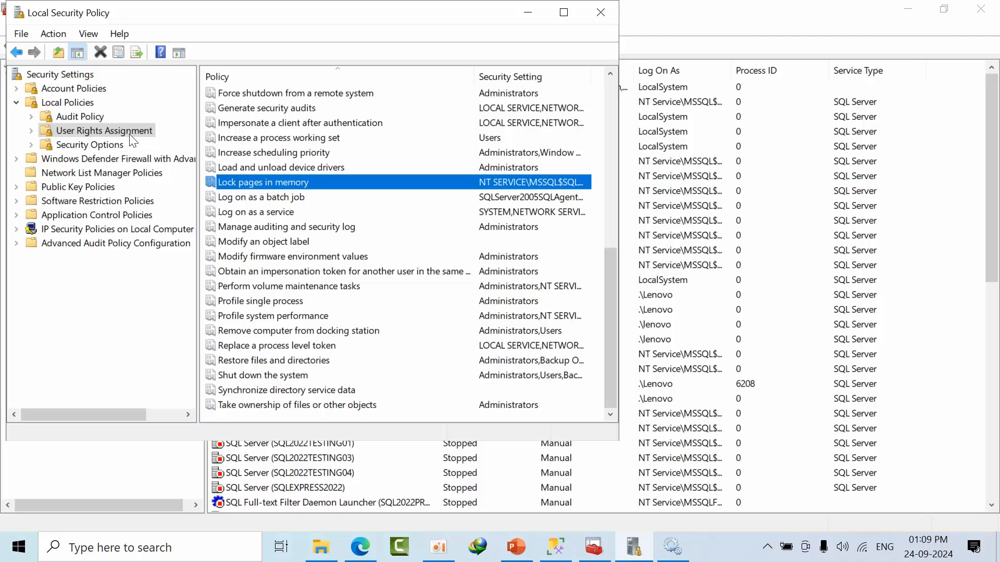
{"action": "mouse_move", "coordinate": [261, 188]}
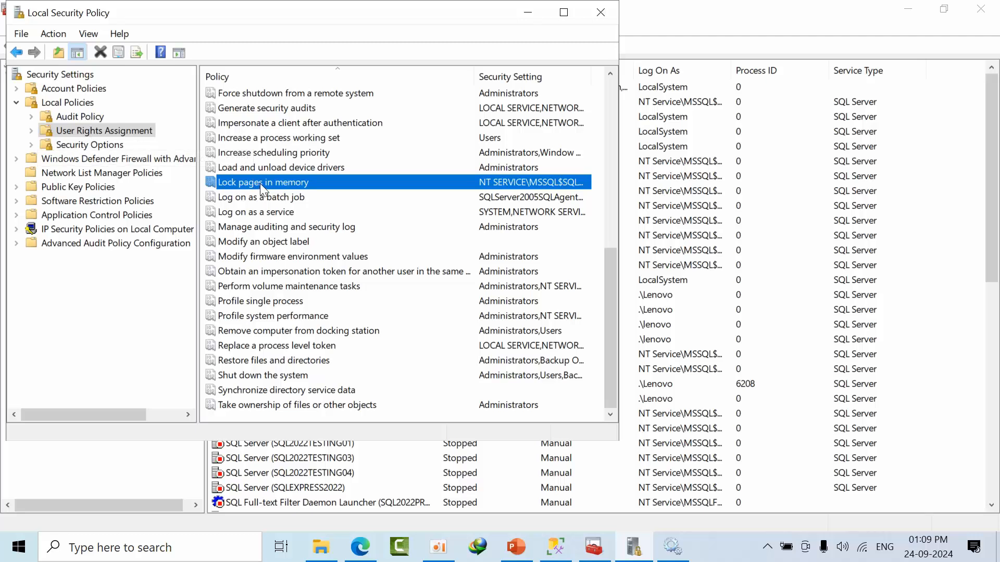
Step: Add the local account 'lenovo' to the Lock pages in memory policy
{"action": "double_click", "coordinate": [263, 182]}
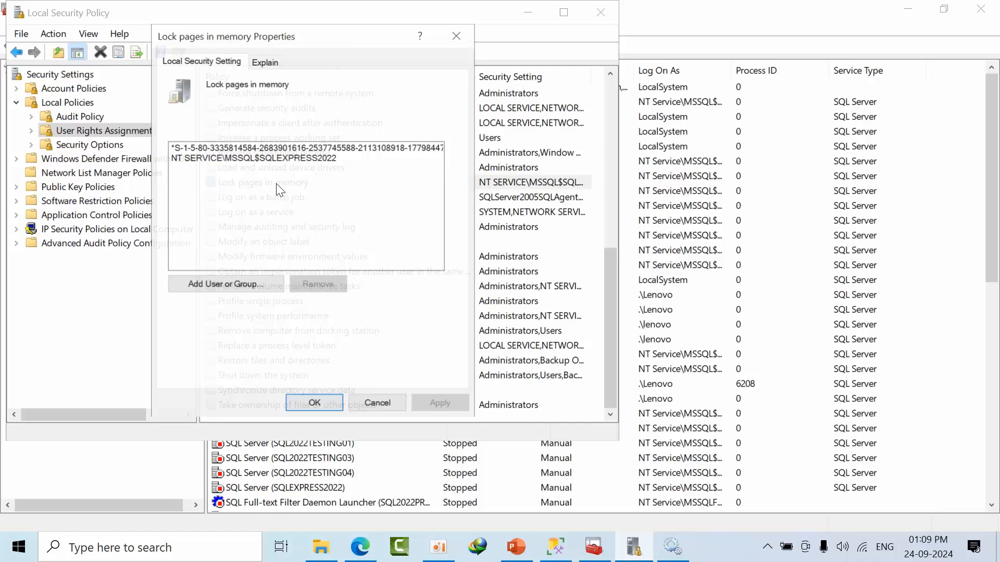
{"action": "left_click", "coordinate": [225, 284]}
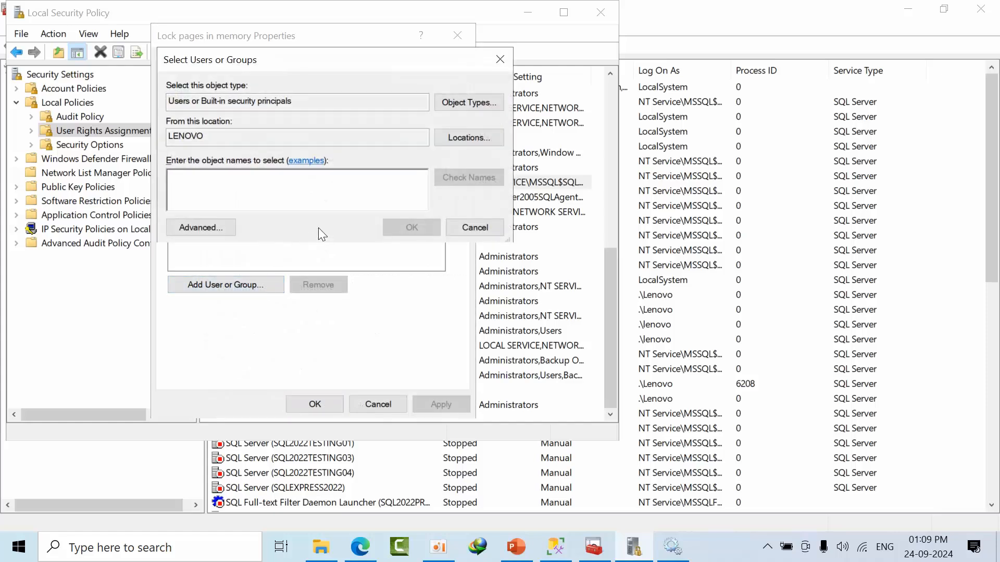
{"action": "type", "text": "lenov"}
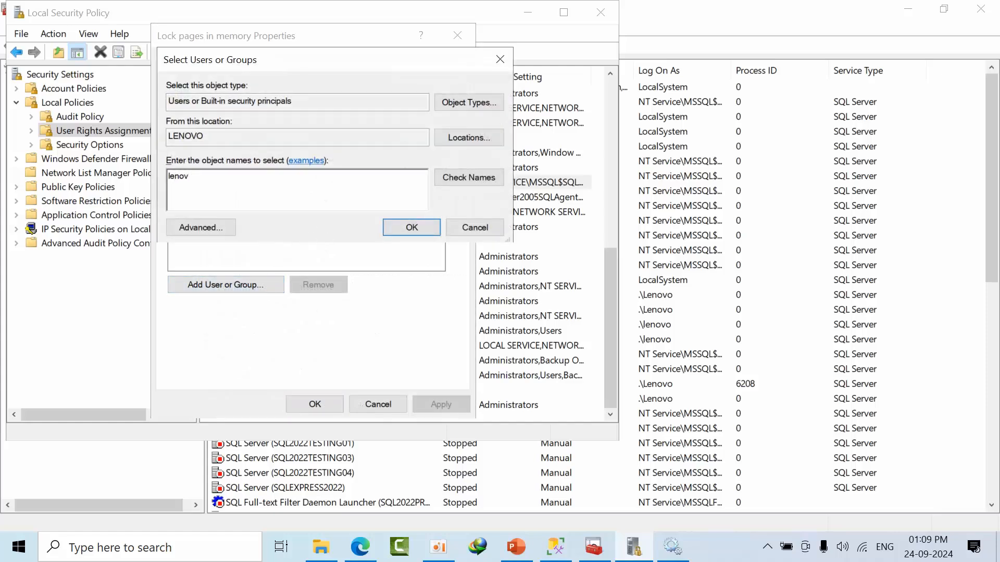
{"action": "type", "text": "o"}
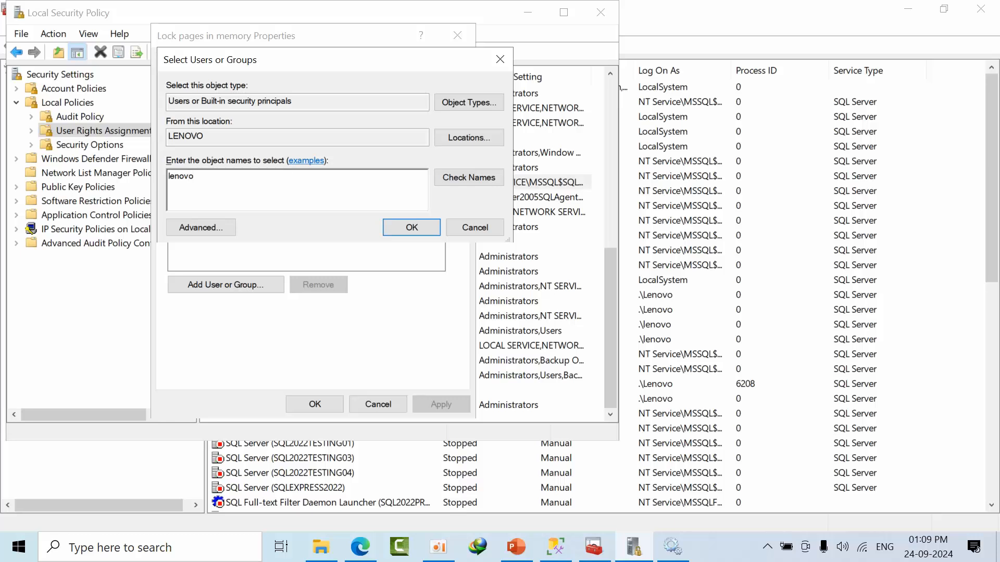
{"action": "left_click", "coordinate": [411, 227]}
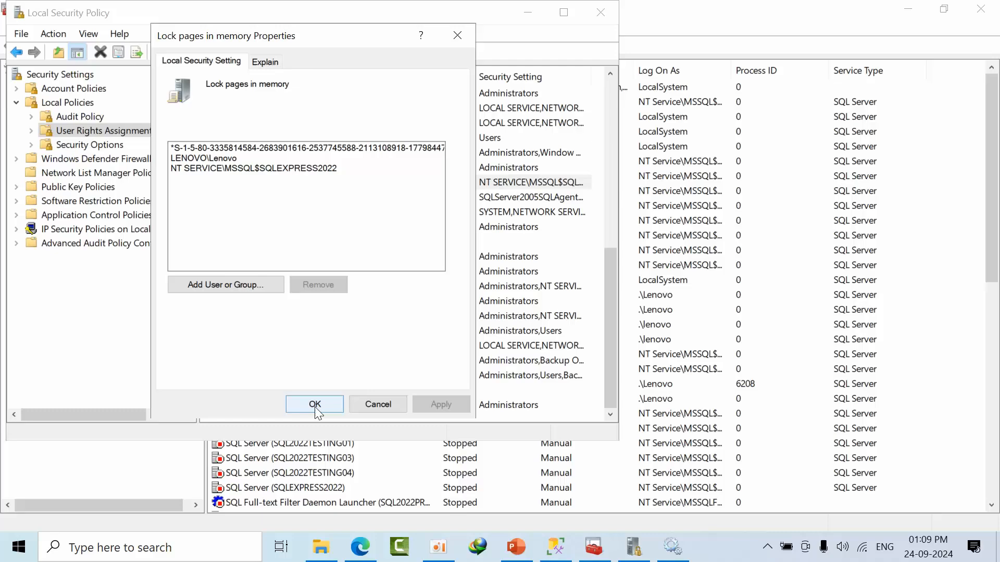
{"action": "left_click", "coordinate": [313, 404]}
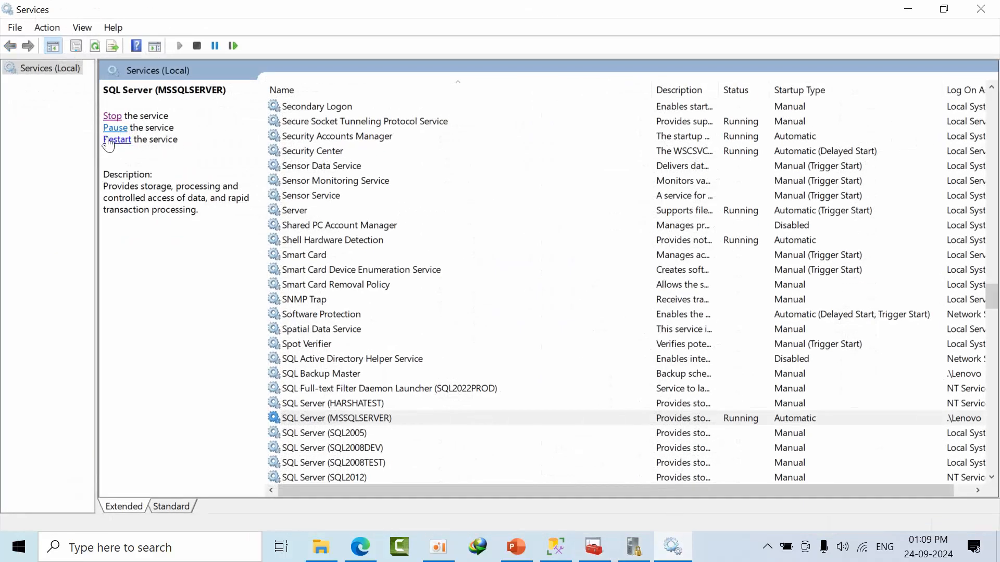
Step: Restart the SQL Server (MSSQLSERVER) service and return to the query window
{"action": "left_click", "coordinate": [117, 139]}
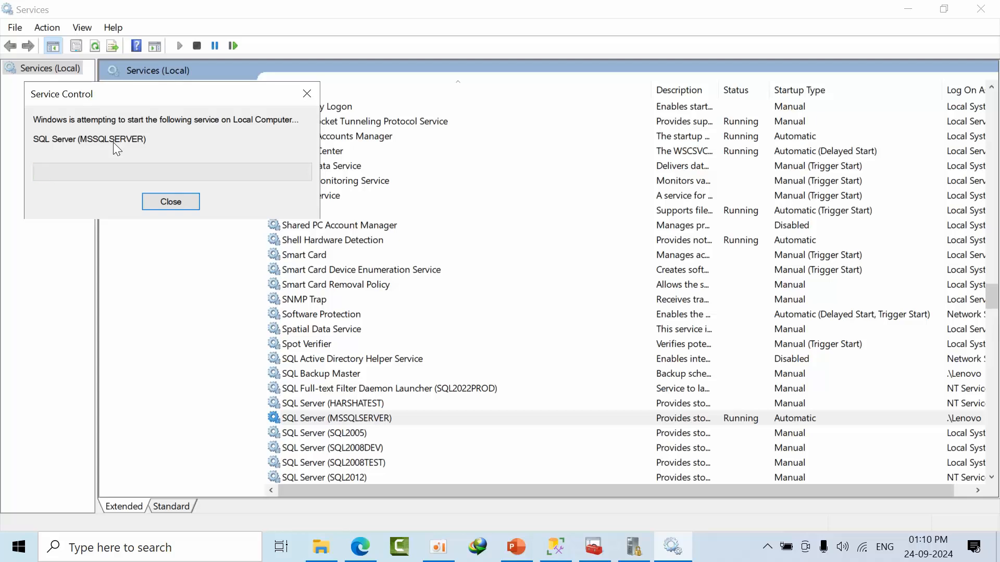
{"action": "left_click", "coordinate": [170, 202]}
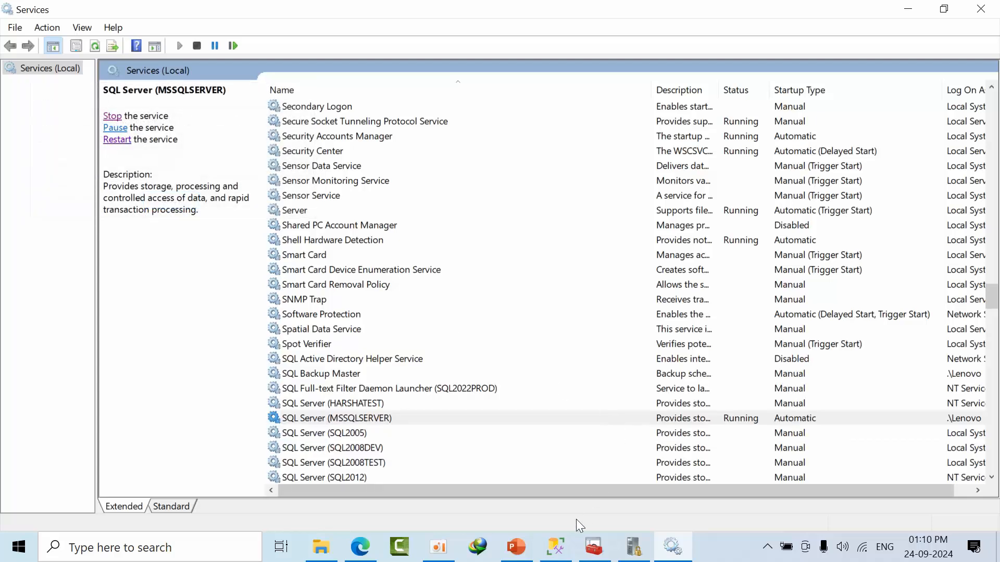
{"action": "left_click", "coordinate": [554, 547]}
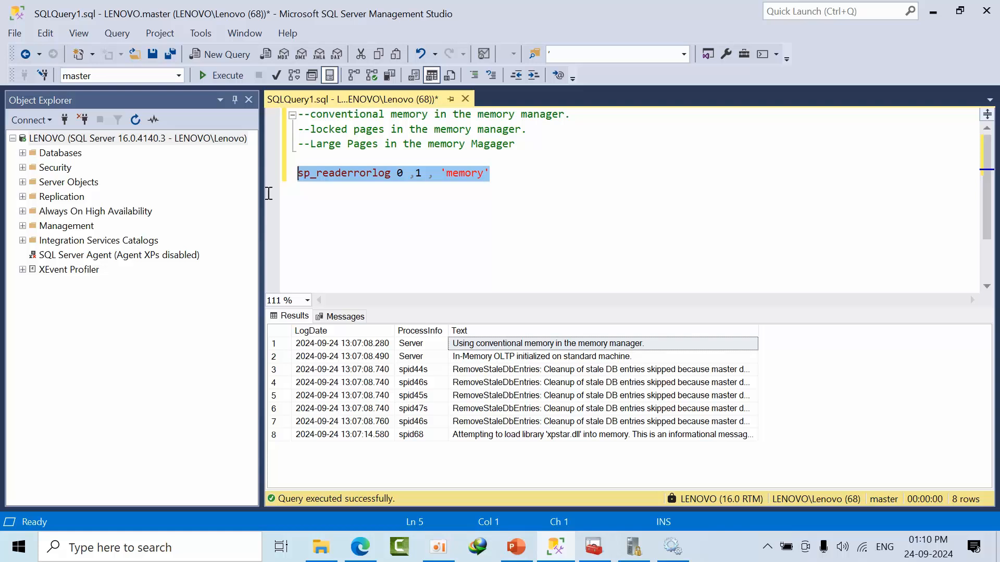
Step: Rerun sp_readerrorlog and view the 'Using locked pages in the memory manager' message
{"action": "left_click", "coordinate": [226, 75]}
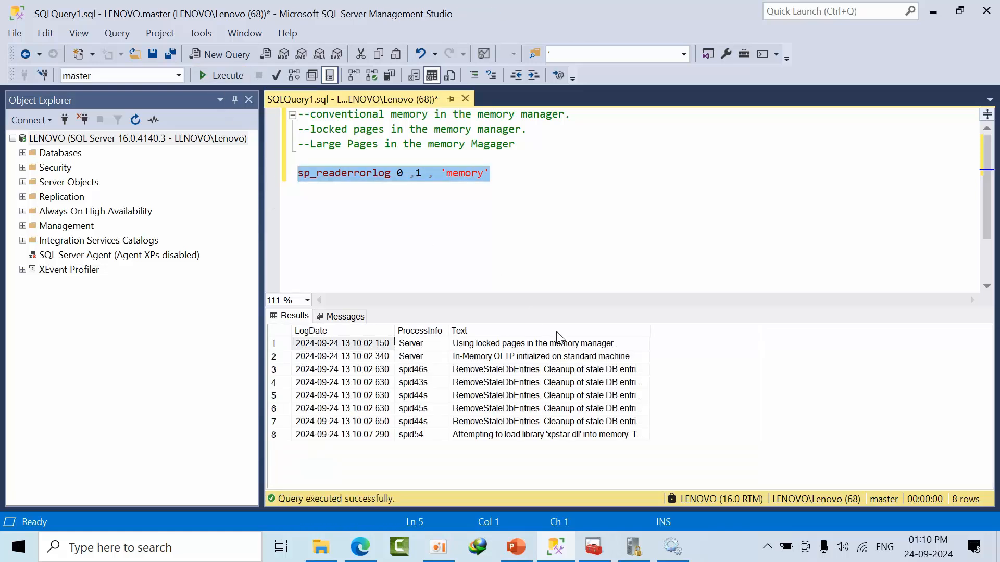
{"action": "mouse_move", "coordinate": [491, 350]}
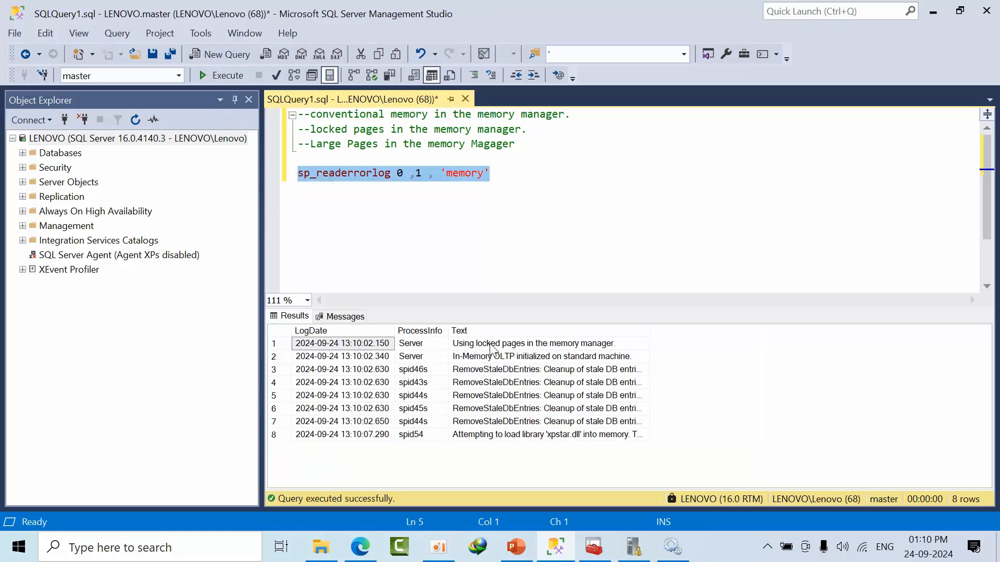
{"action": "left_click", "coordinate": [533, 343]}
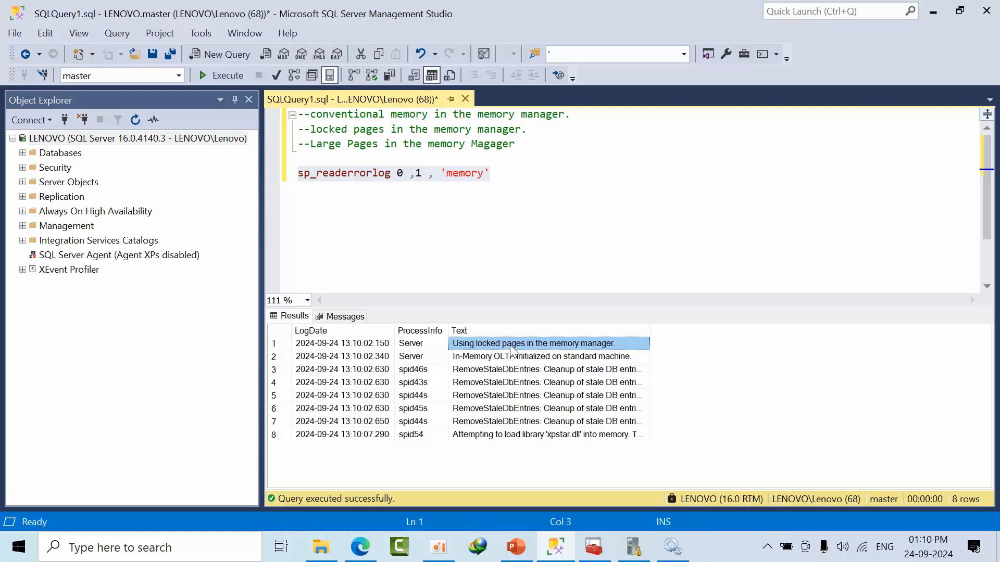
{"action": "mouse_move", "coordinate": [594, 546]}
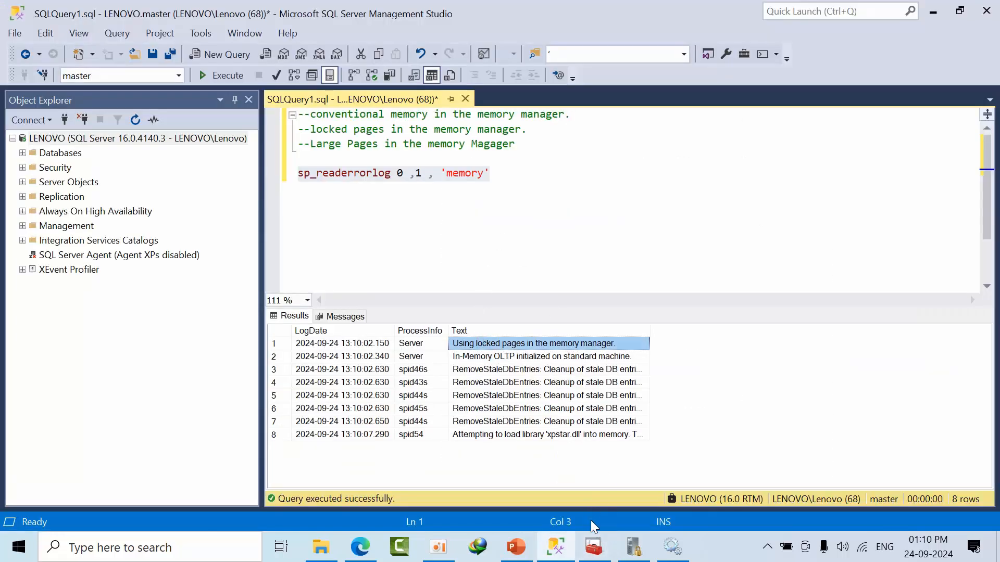
{"action": "mouse_move", "coordinate": [633, 547]}
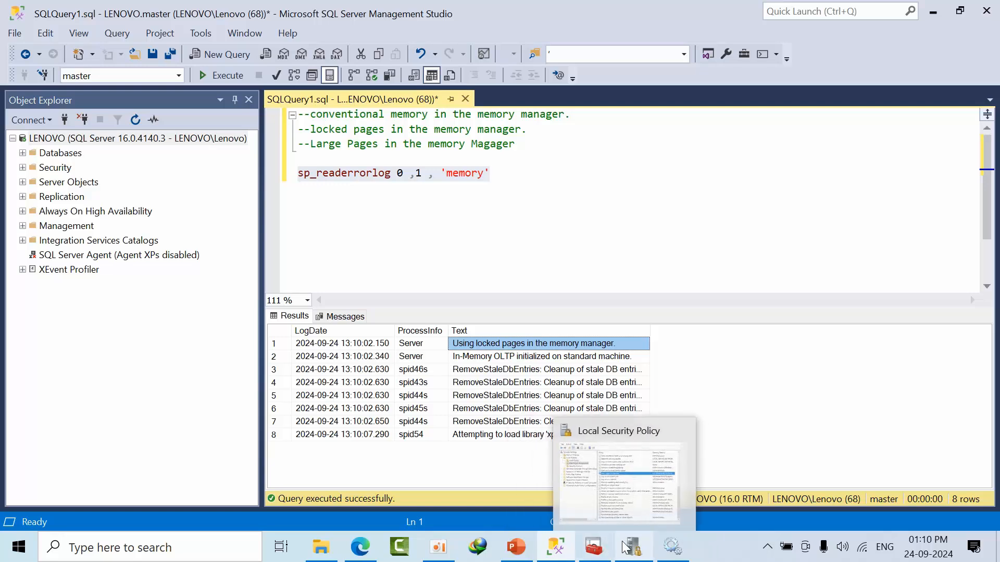
{"action": "left_click", "coordinate": [631, 547]}
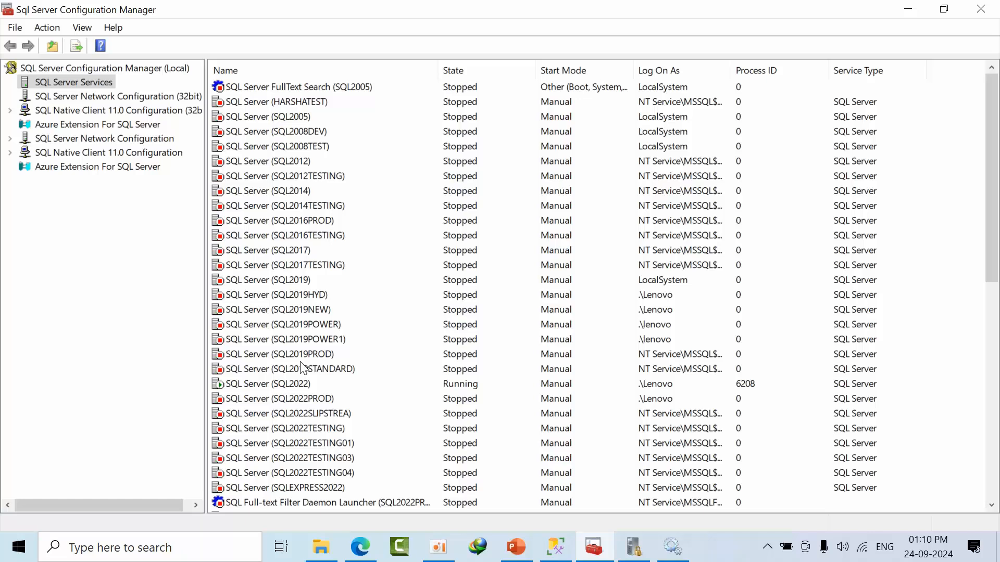
Step: Add -t834 to the SQL Server (MSSQLSERVER) startup parameters and apply it
{"action": "scroll", "scroll_direction": "down", "scroll_amount": 3}
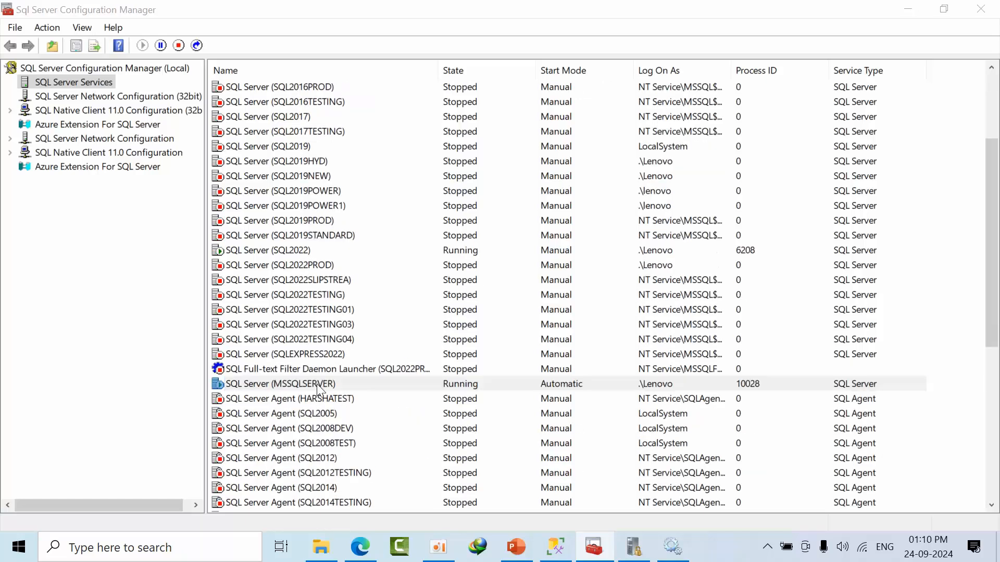
{"action": "double_click", "coordinate": [281, 383]}
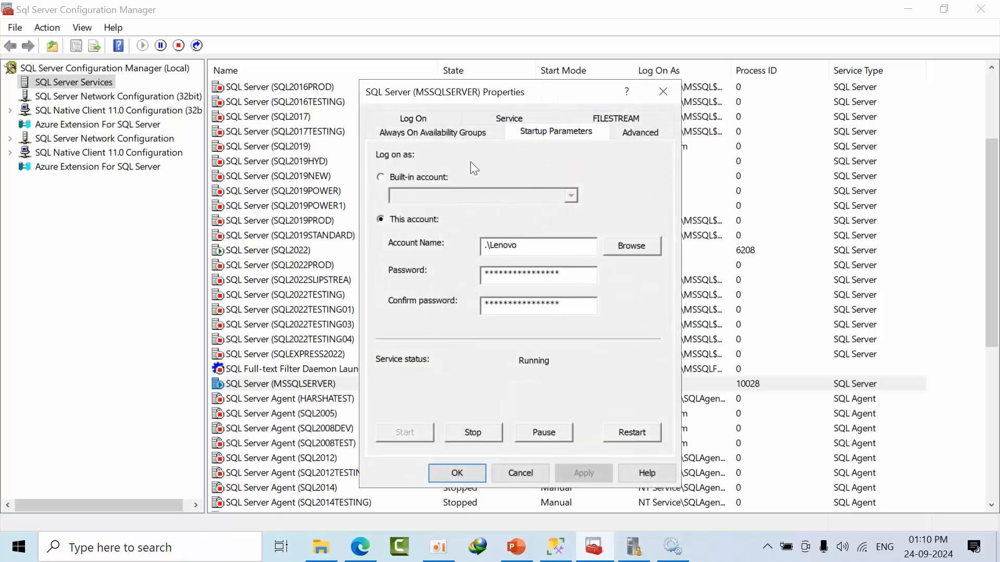
{"action": "left_click", "coordinate": [556, 132]}
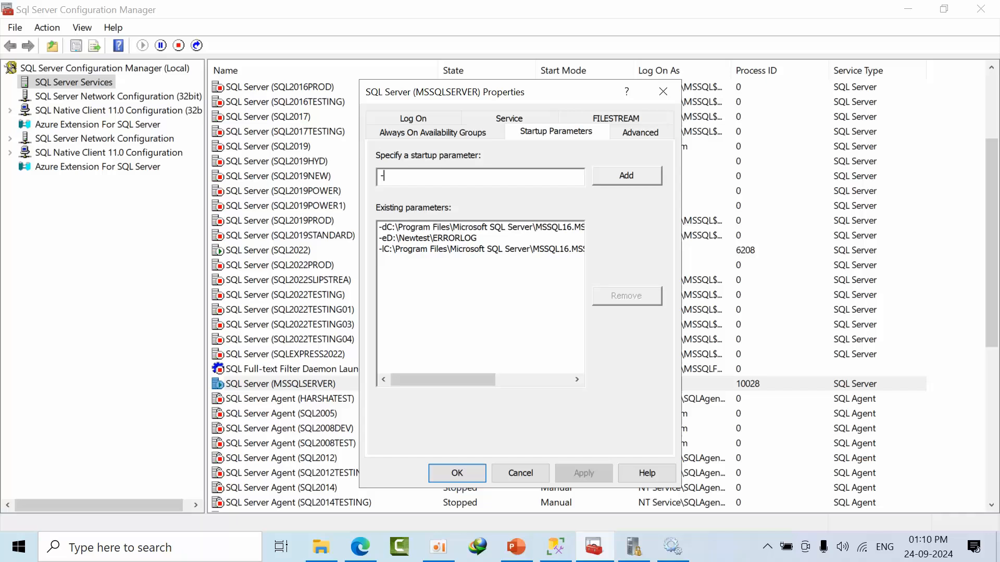
{"action": "type", "text": "t834"}
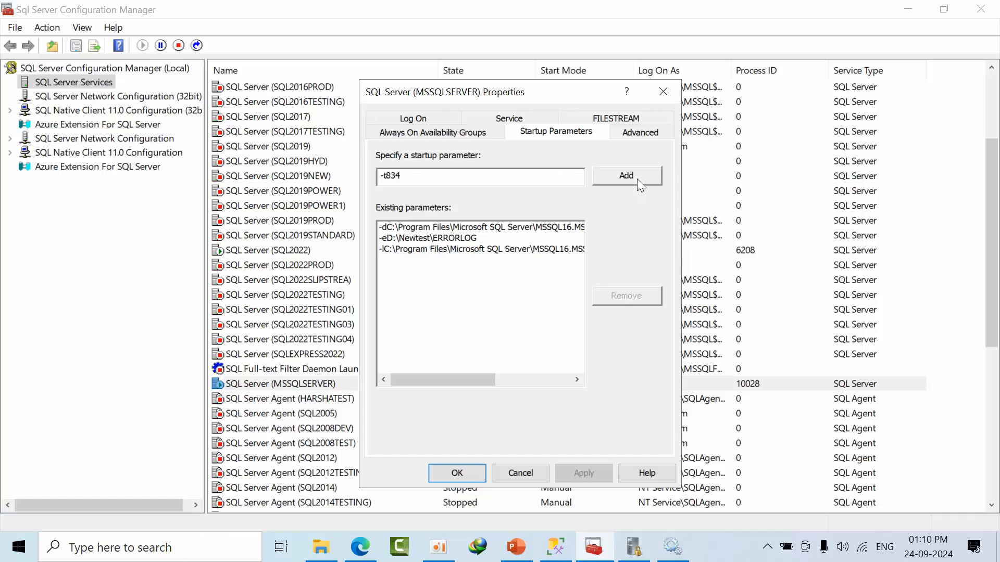
{"action": "left_click", "coordinate": [626, 175]}
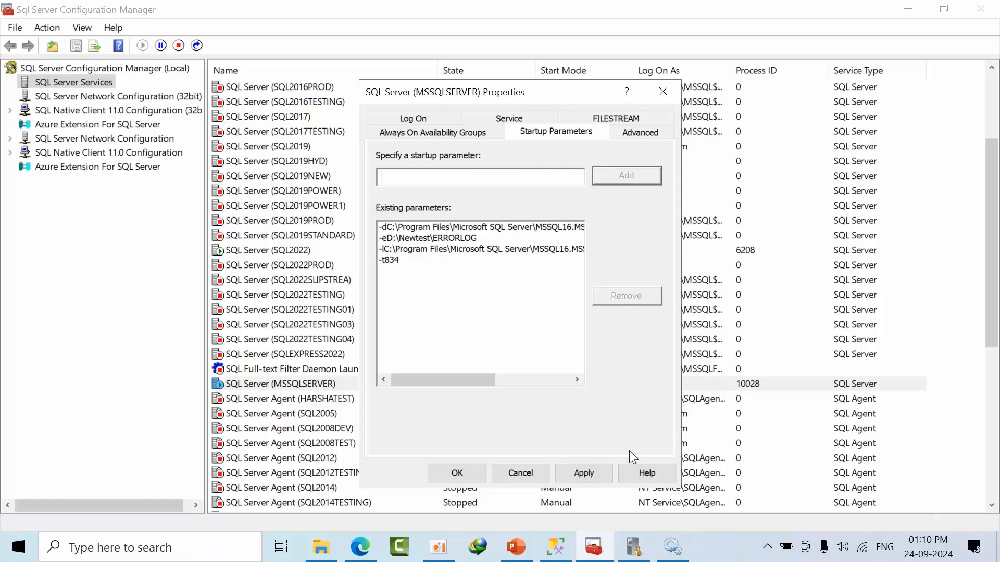
{"action": "left_click", "coordinate": [582, 473]}
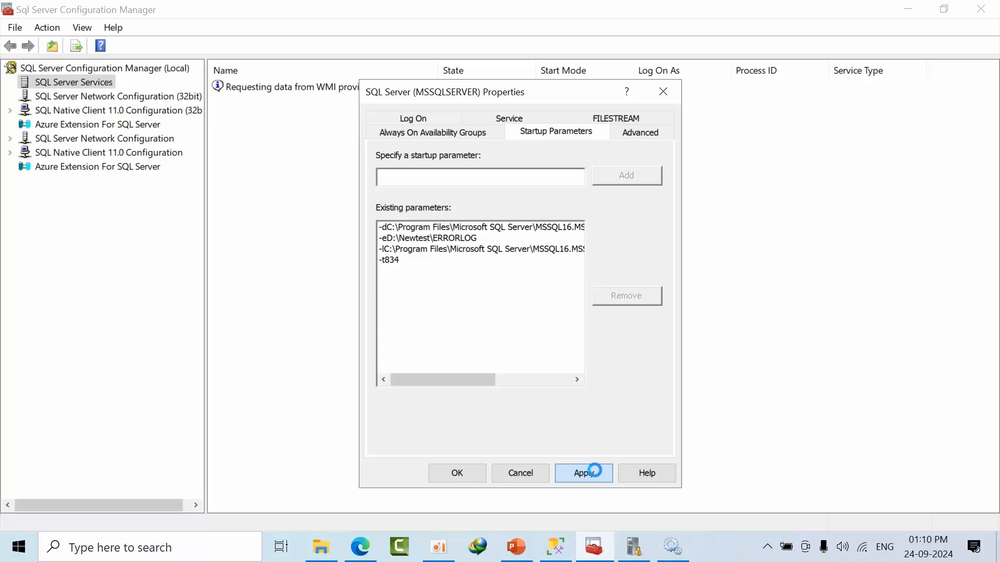
{"action": "left_click", "coordinate": [583, 473]}
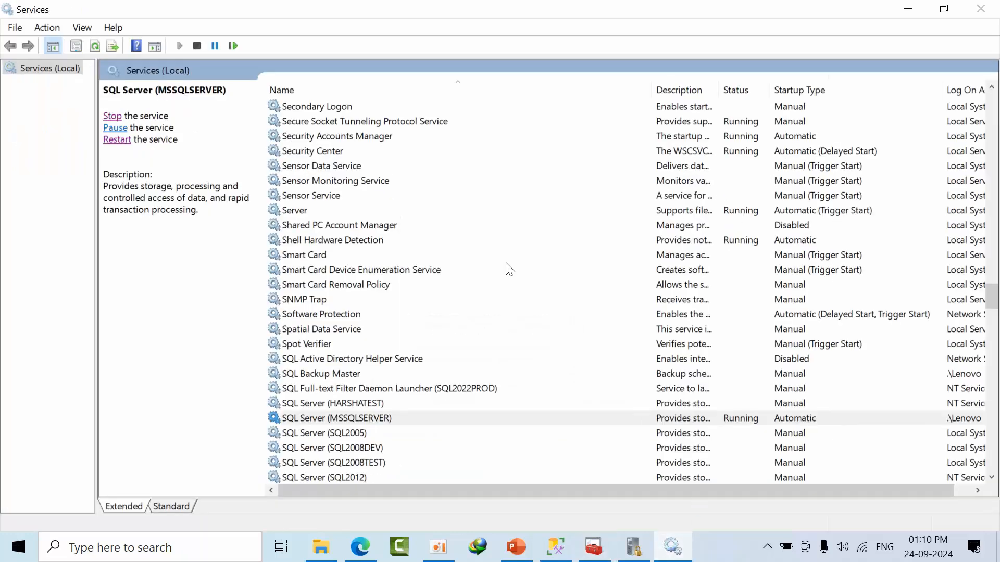
Step: Restart SQL Server (MSSQLSERVER) from Services to load trace flag -t834
{"action": "left_click", "coordinate": [112, 115]}
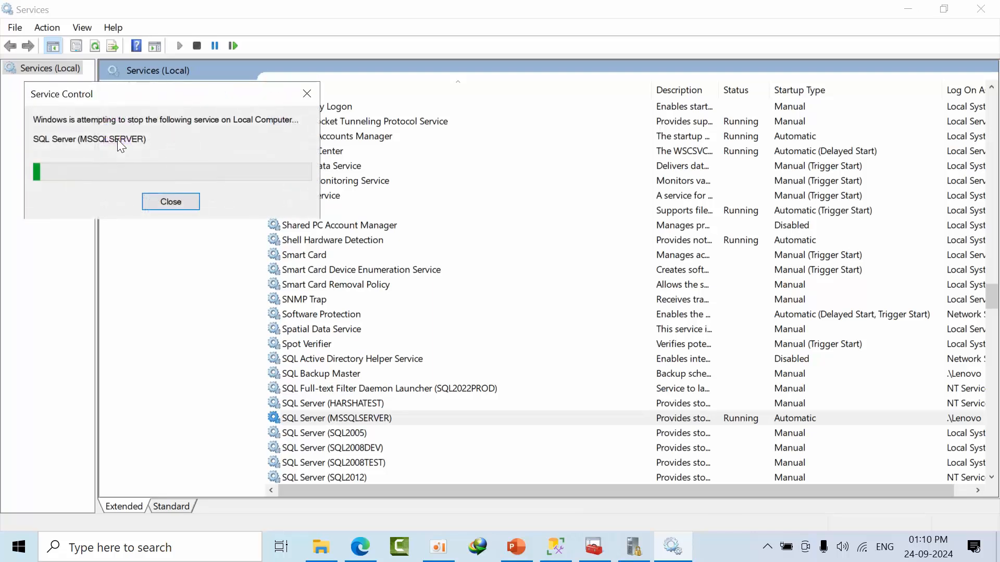
{"action": "left_click", "coordinate": [170, 202]}
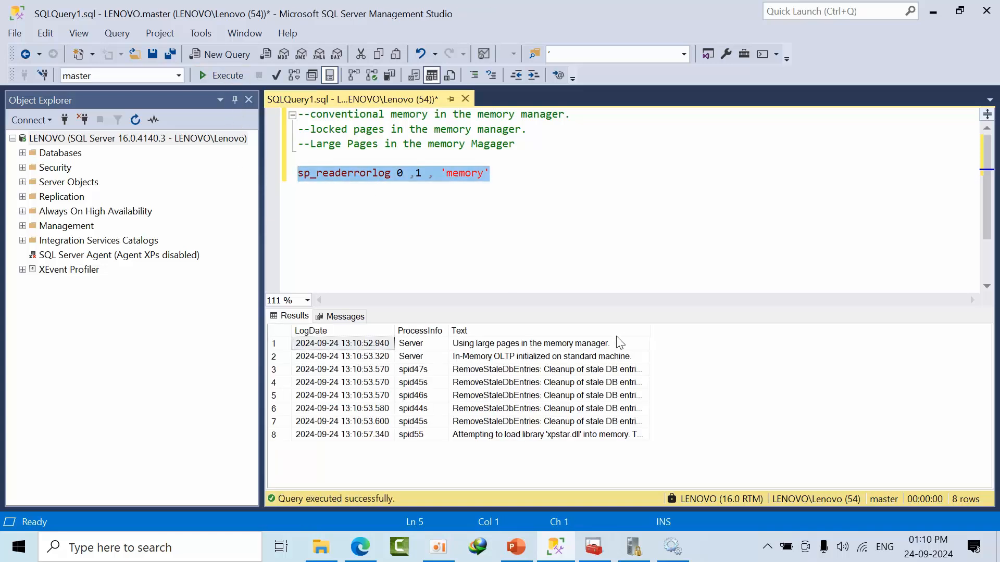
Step: View the 'Using large pages in the memory manager' error-log message
{"action": "left_click", "coordinate": [548, 343]}
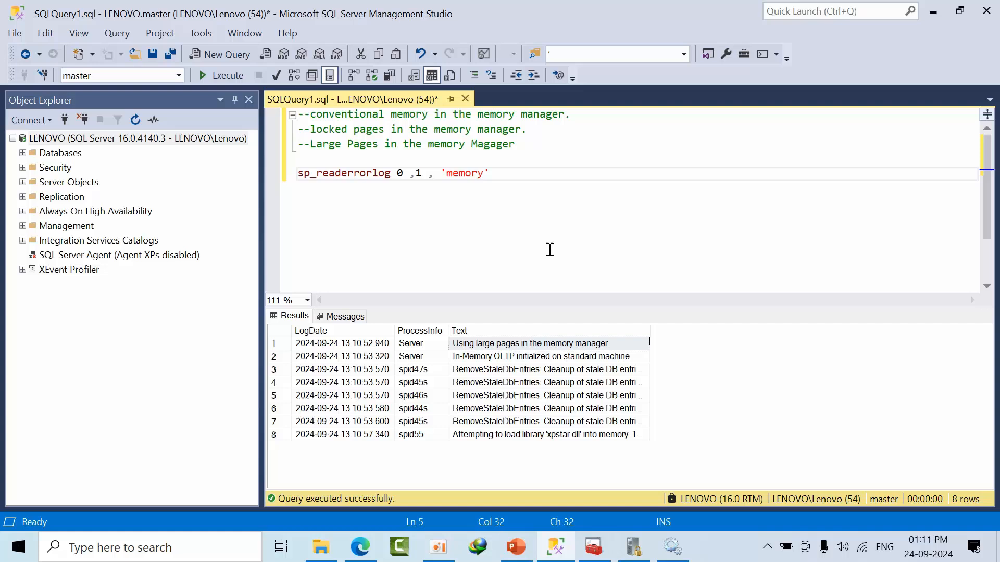
{"action": "left_click", "coordinate": [488, 173]}
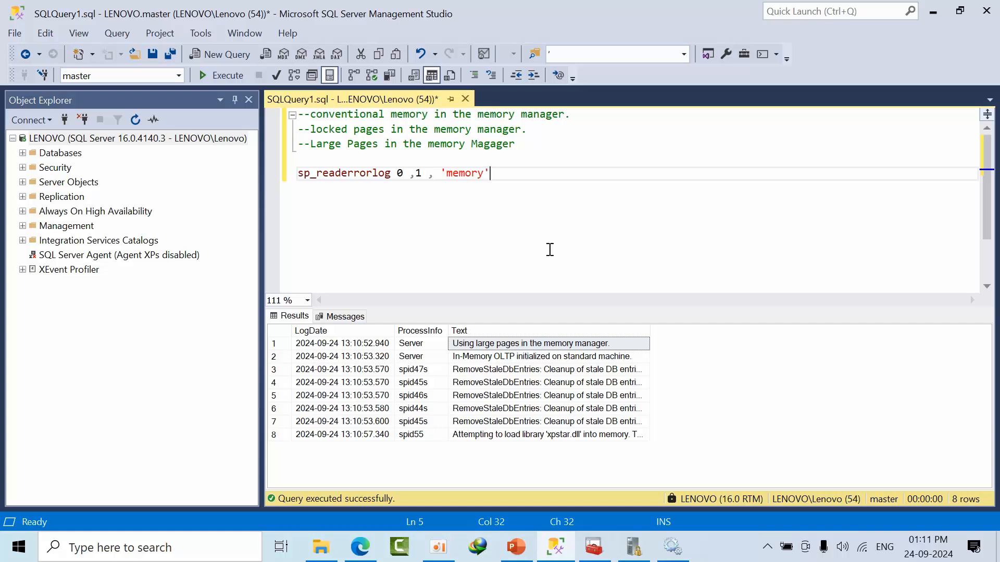